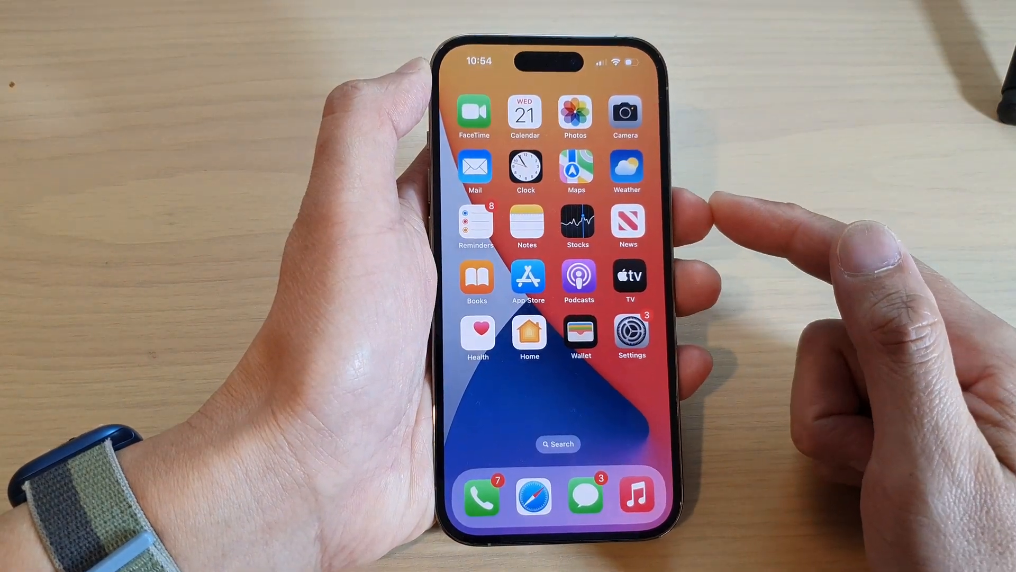
Launch Settings and navigate down into the Sounds & Haptics page
{"action": "left_click", "coordinate": [630, 332]}
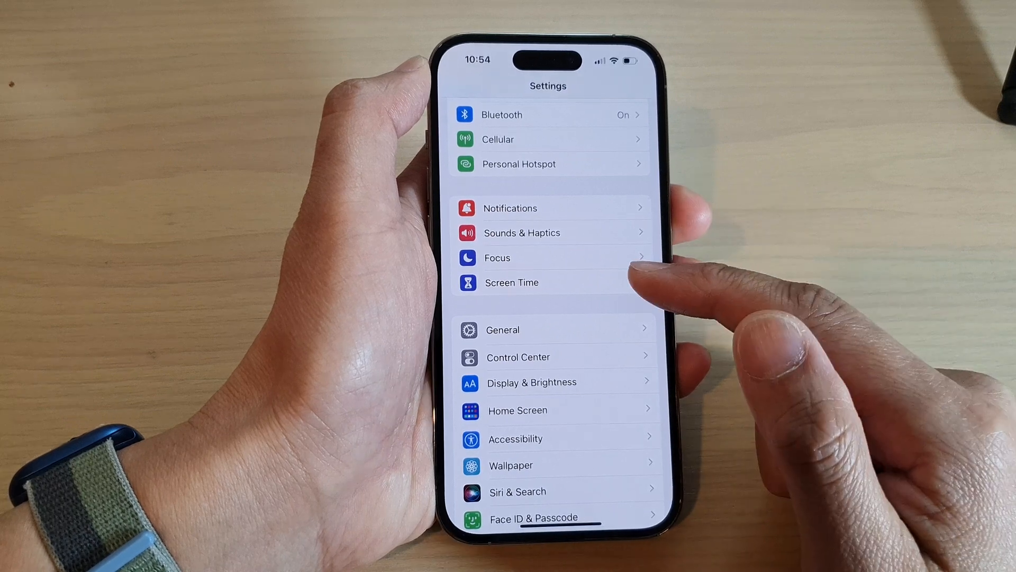
{"action": "scroll", "scroll_direction": "down", "scroll_amount": 3}
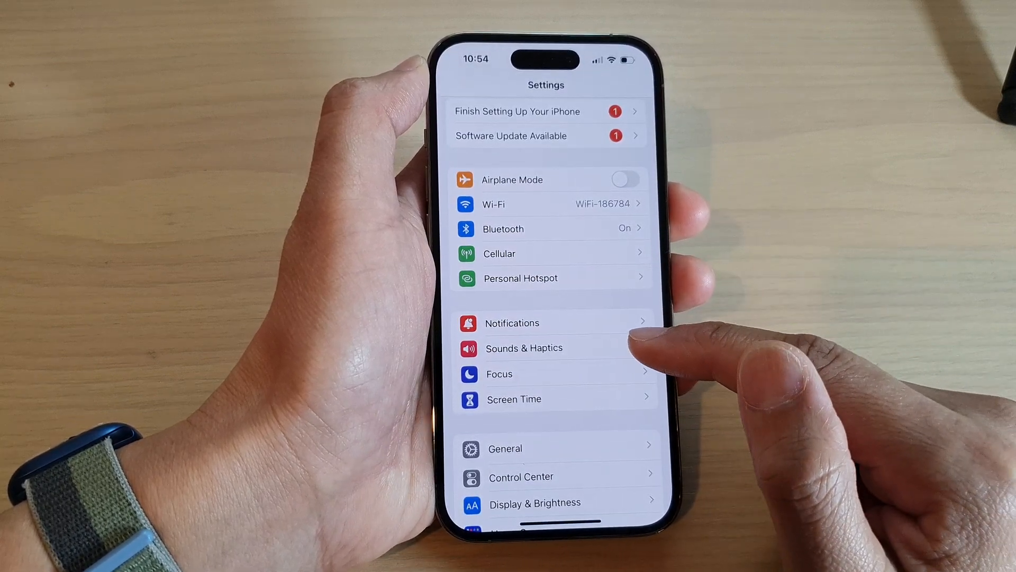
{"action": "left_click", "coordinate": [524, 348]}
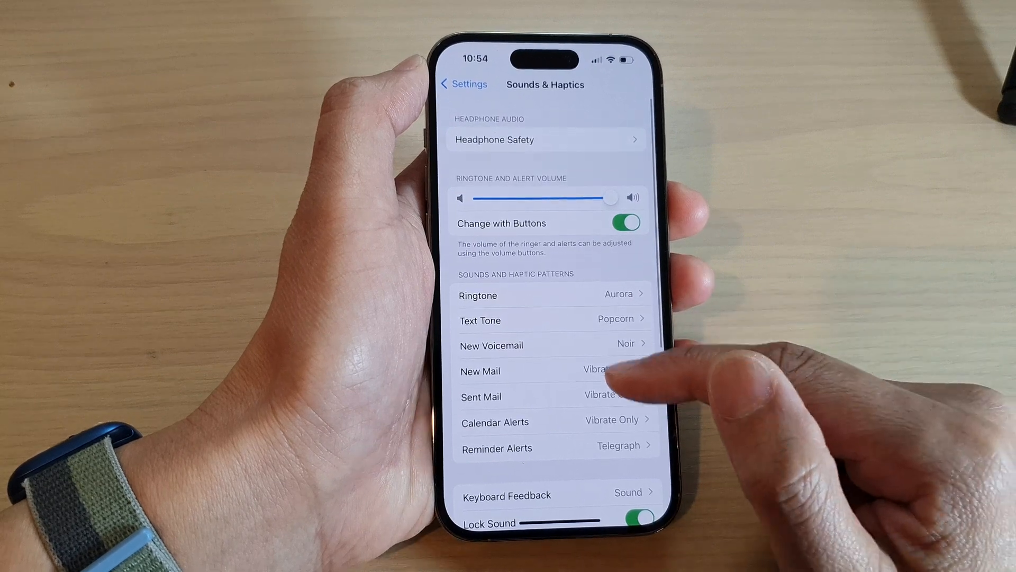
Reach Keyboard Feedback and switch the Haptic toggle on
{"action": "scroll", "scroll_direction": "up", "scroll_amount": 3}
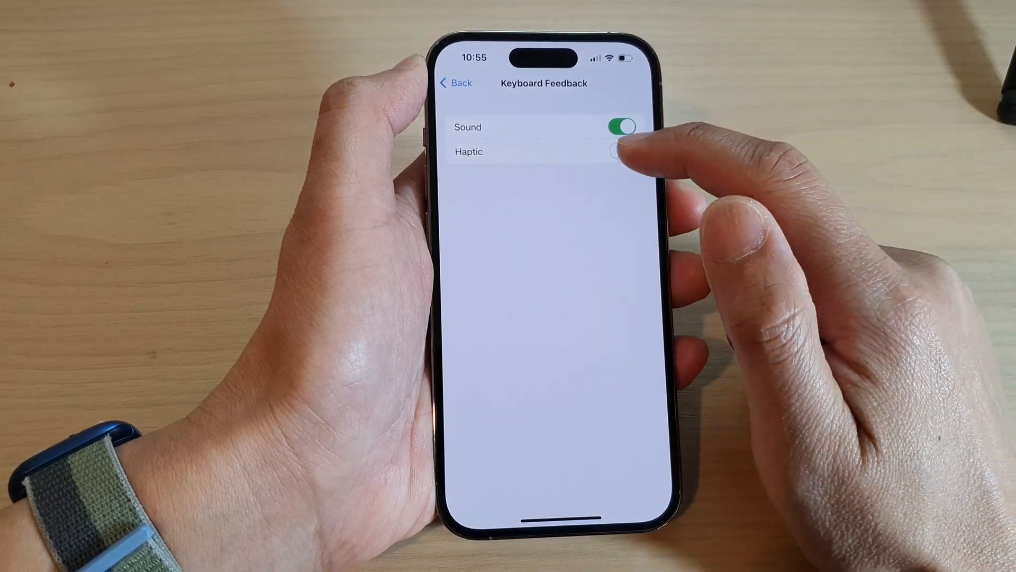
{"action": "left_click", "coordinate": [620, 153]}
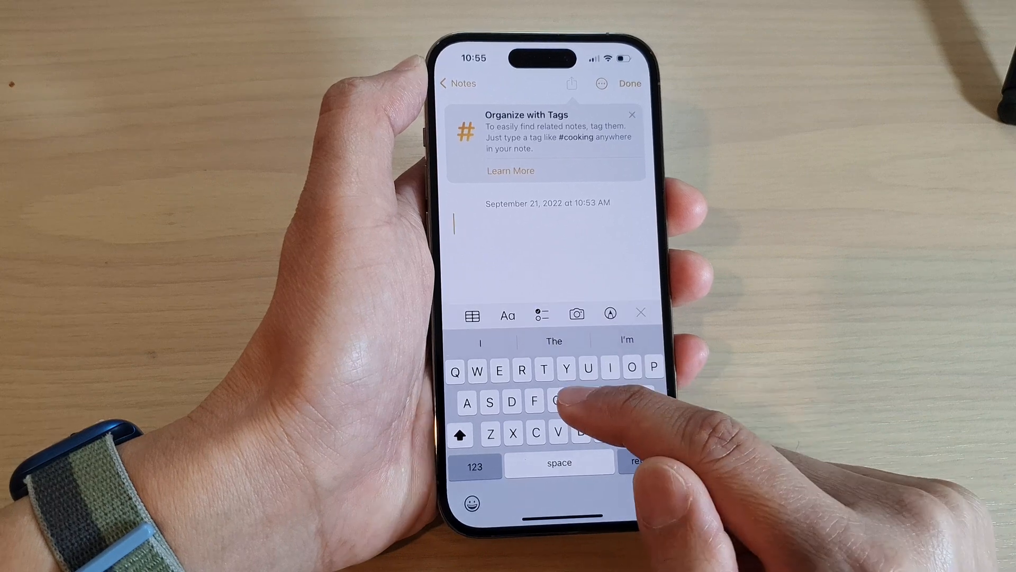
Type random letters ('Hjgjhj', 'hhhjhjj', 'ckcckicicivivov') in a note to feel the haptic feedback
{"action": "type", "text": "Hjgjhj"}
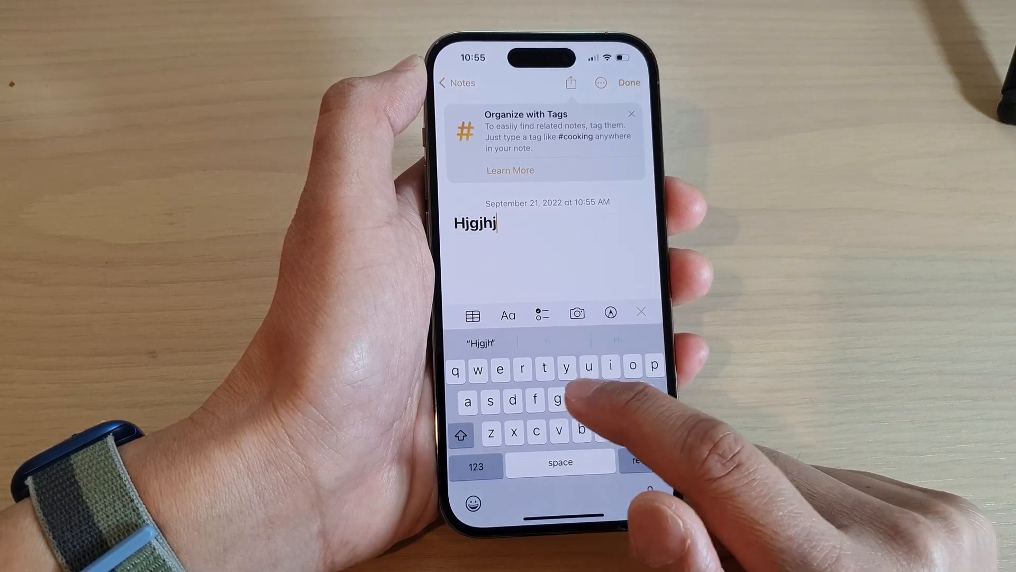
{"action": "type", "text": "hhhjhjjhhjhhhjhjhjhjjj"}
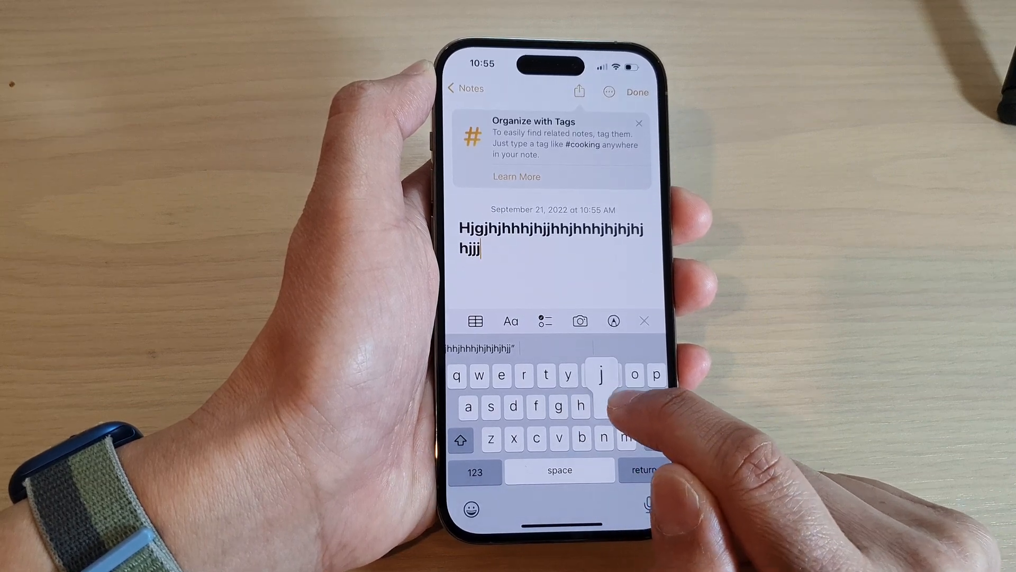
{"action": "left_click", "coordinate": [601, 375]}
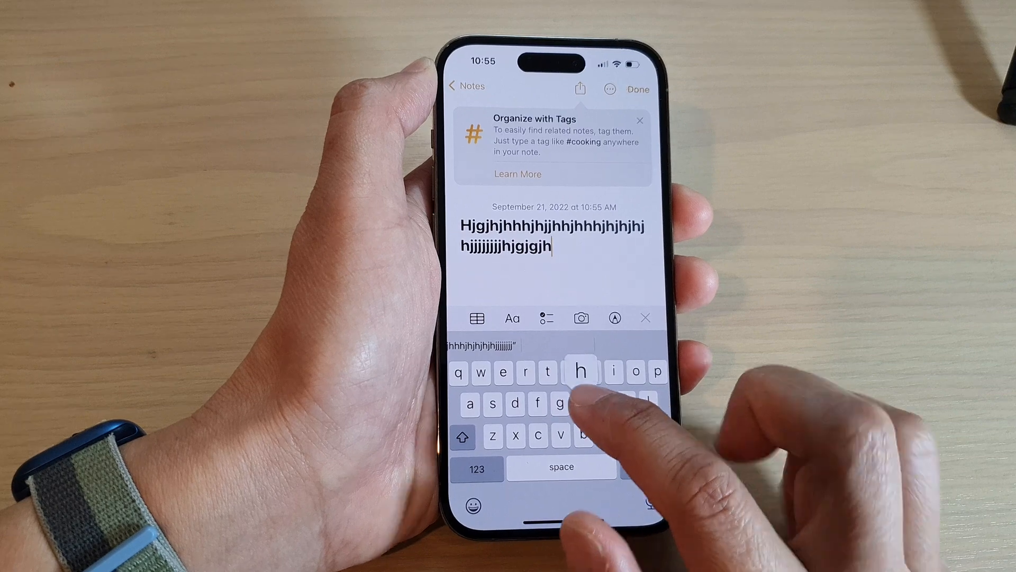
{"action": "type", "text": "ckcckicicivivov"}
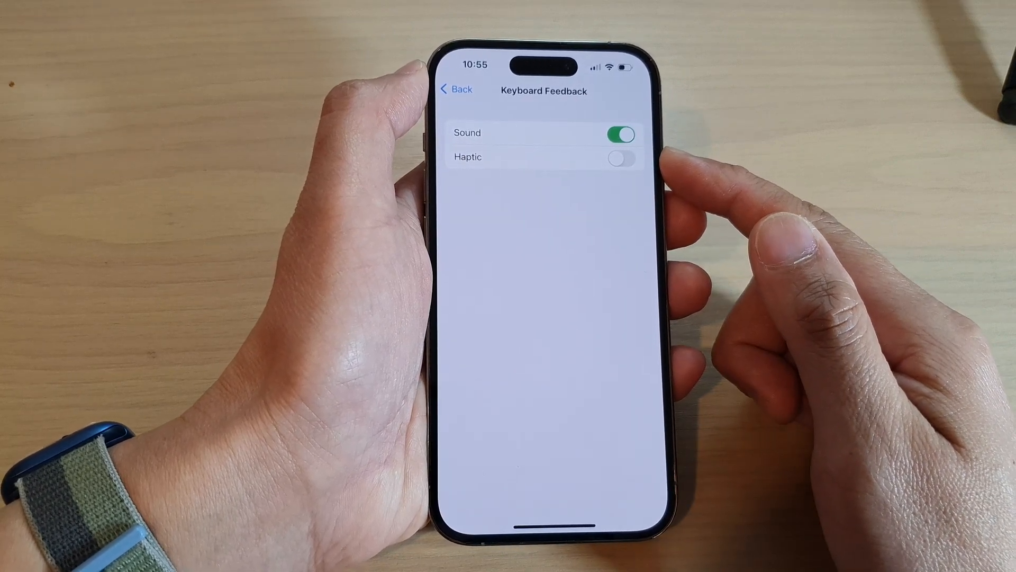
With Haptic off and only Sound on, go back to the Sounds & Haptics page
{"action": "left_click", "coordinate": [456, 89]}
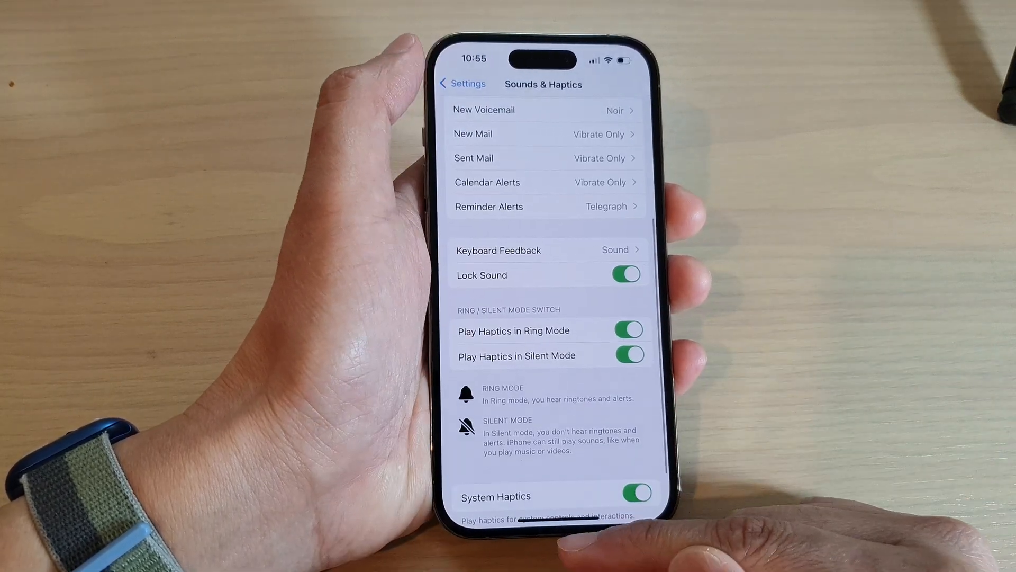